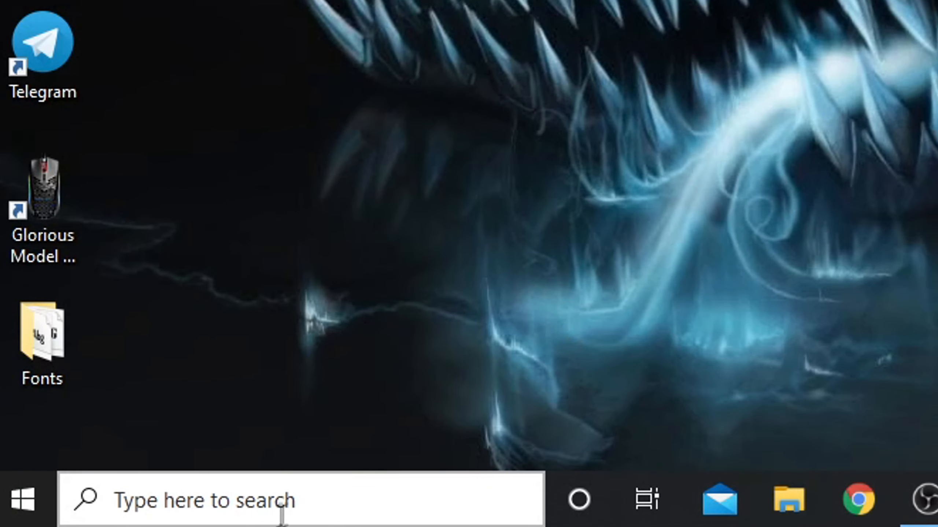
# - Search the taskbar for 'settings' and launch the Settings app
pyautogui.write('settings')
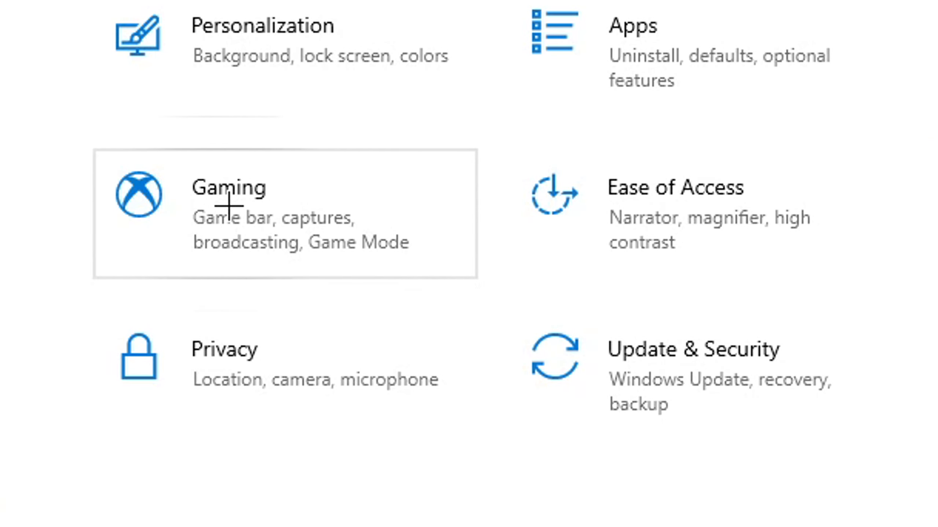
# - Open Gaming to reach the Game bar page showing clip and screenshot recording off
pyautogui.click(228, 188)
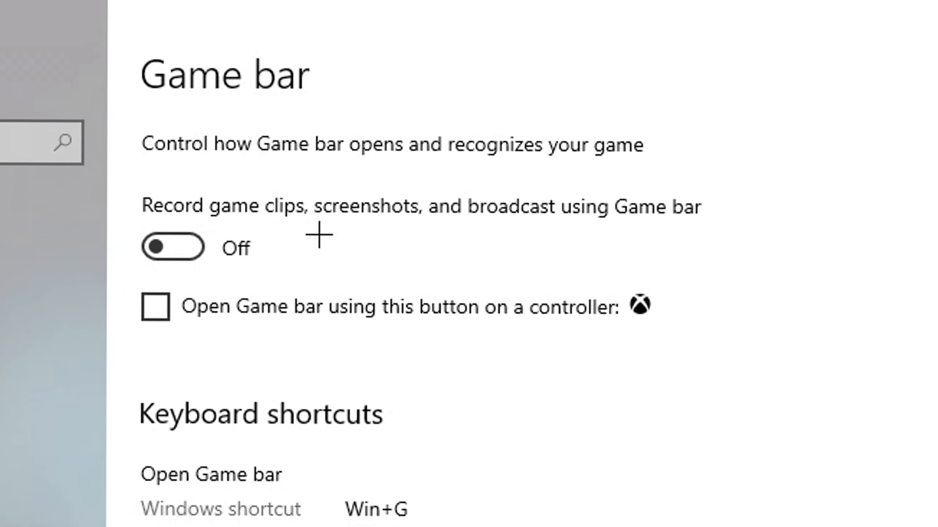
pyautogui.moveTo(328, 239)
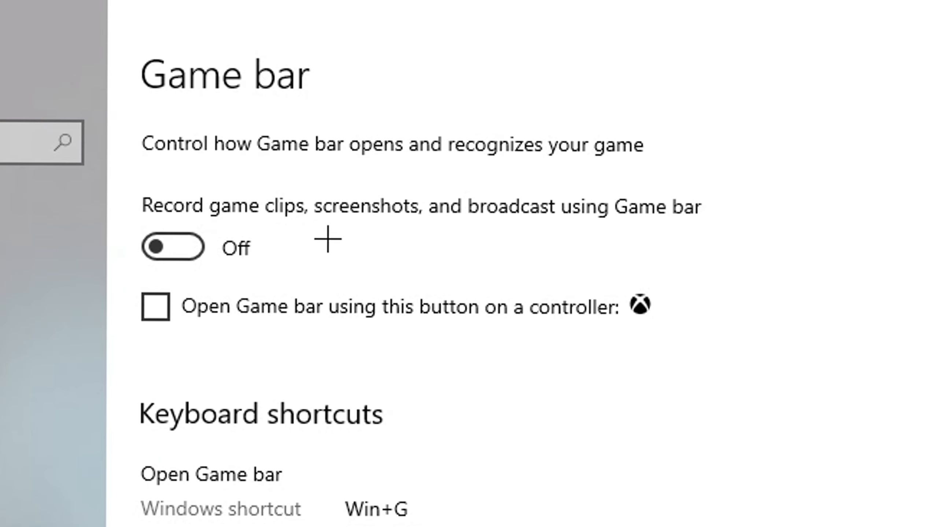
pyautogui.moveTo(396, 315)
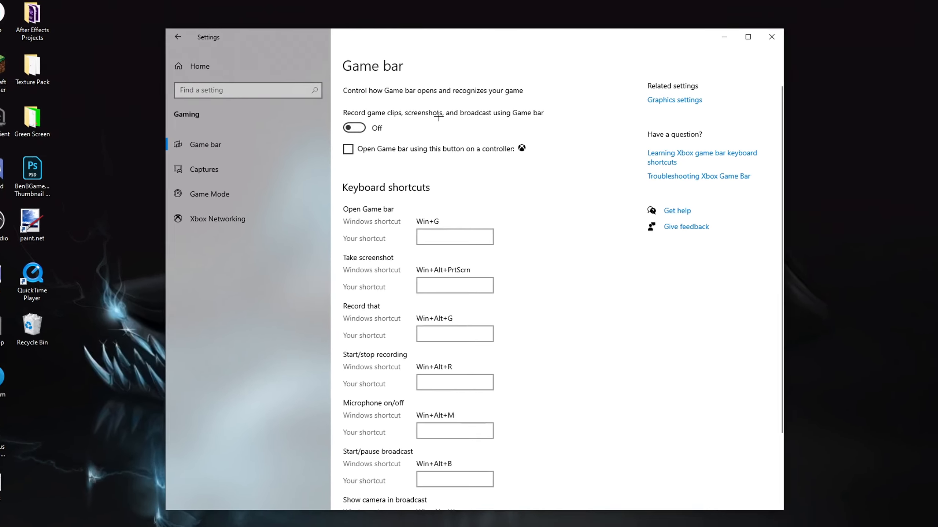
# - Switch to the Game Mode page and confirm its toggle is On
pyautogui.click(746, 36)
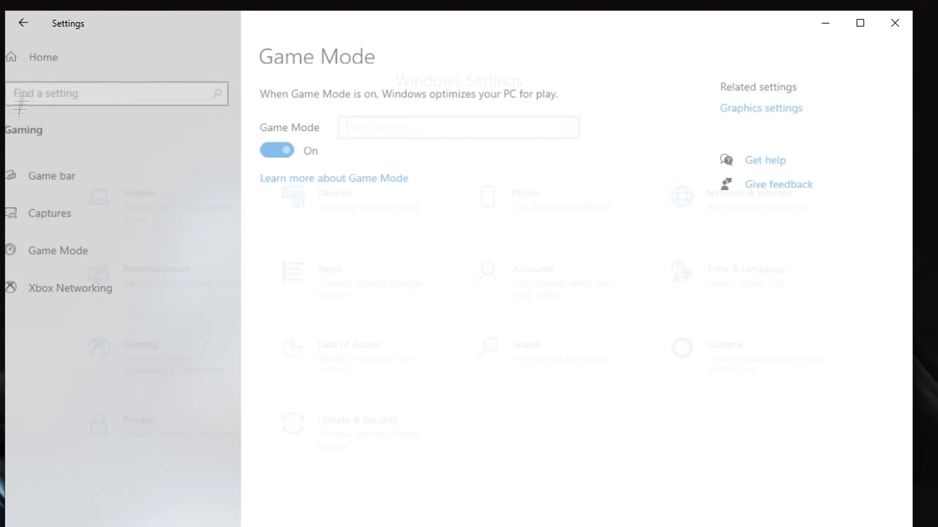
# - Open Privacy from Home and scroll the sidebar down to app permissions
pyautogui.click(23, 23)
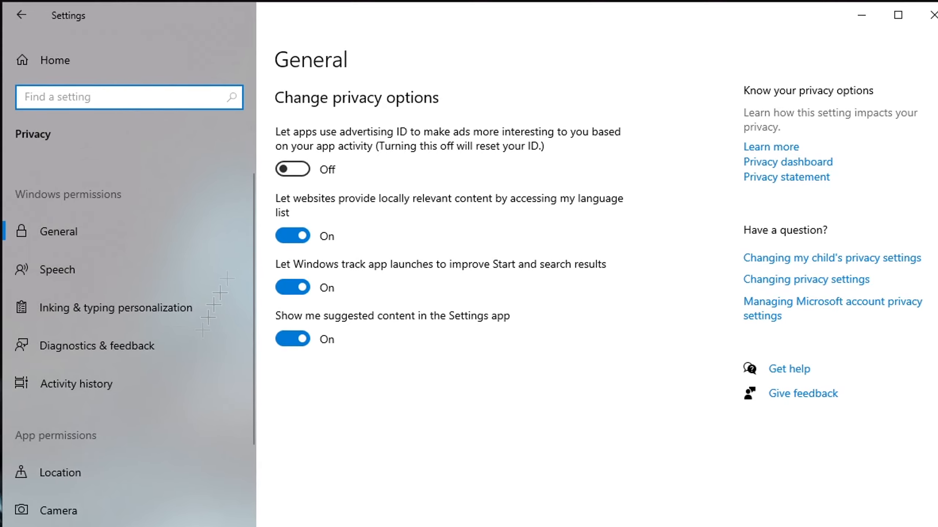
pyautogui.scroll(-3)
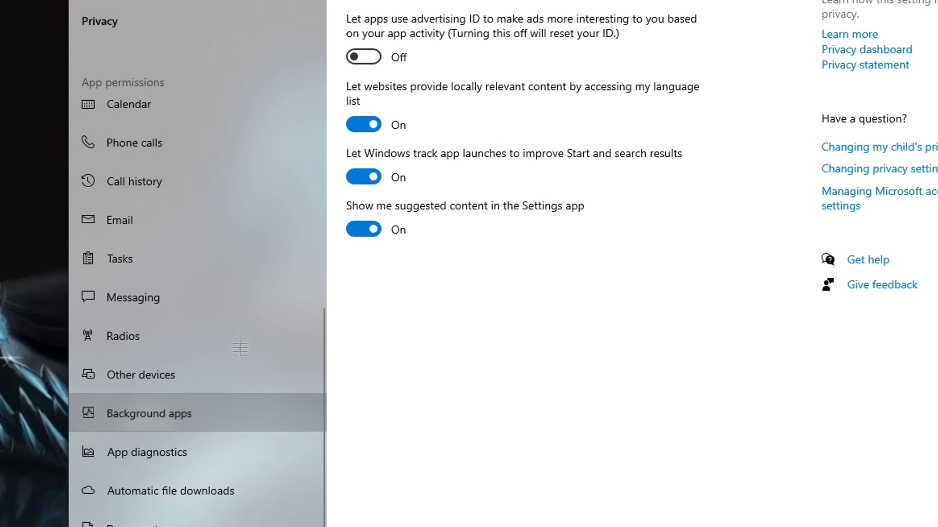
# - Turn off 'Let apps run in the background' and close the Settings window
pyautogui.click(152, 413)
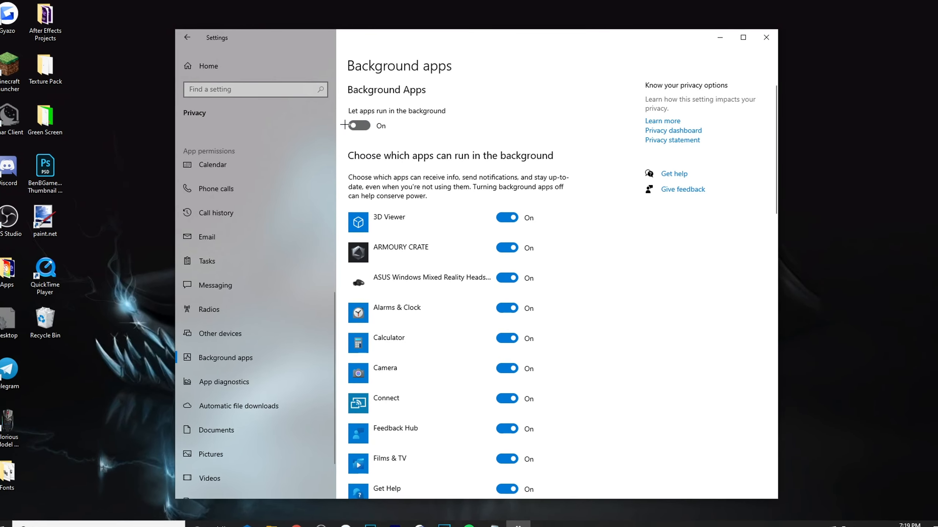
pyautogui.click(355, 125)
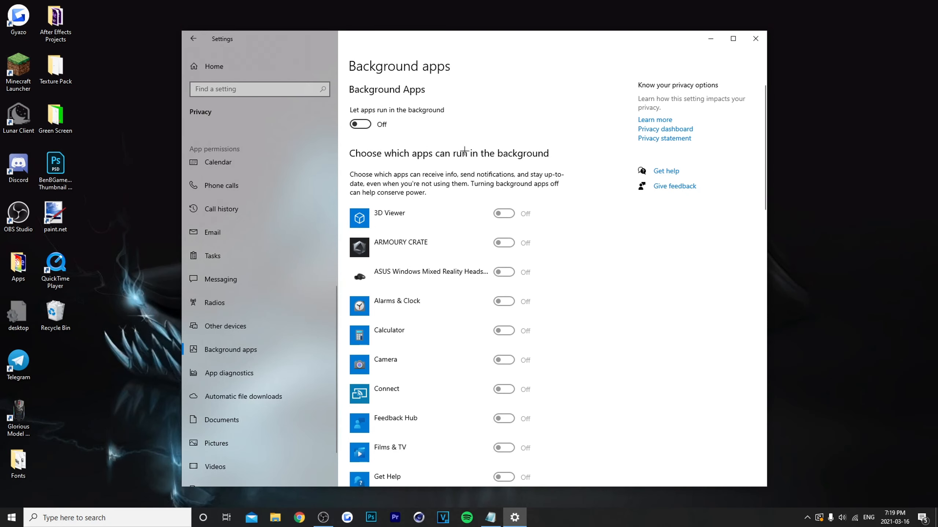
pyautogui.moveTo(765, 34)
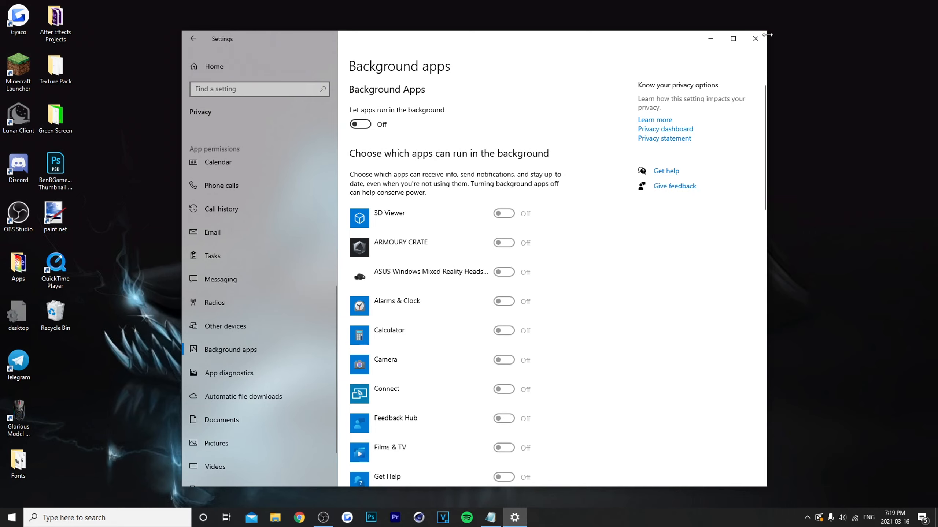
pyautogui.click(754, 38)
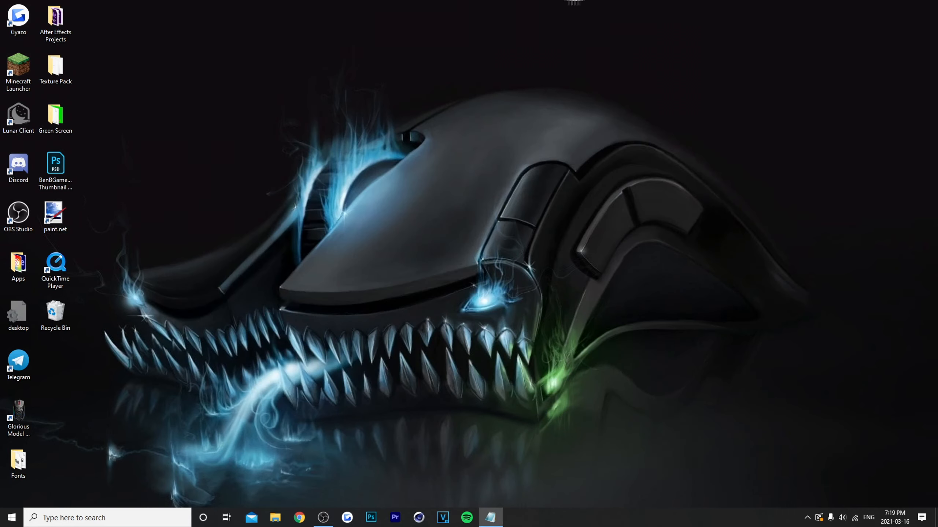